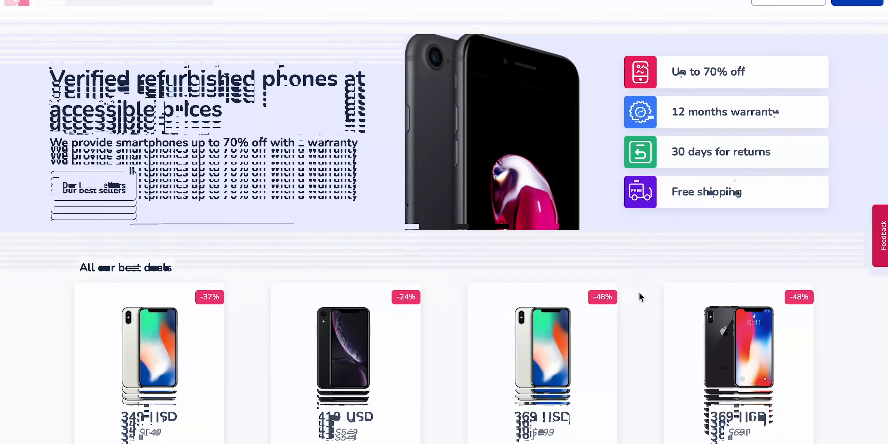
Browse past the best deals and reviews to select the iPhone 8 best-seller listing.
scroll("down", 3)
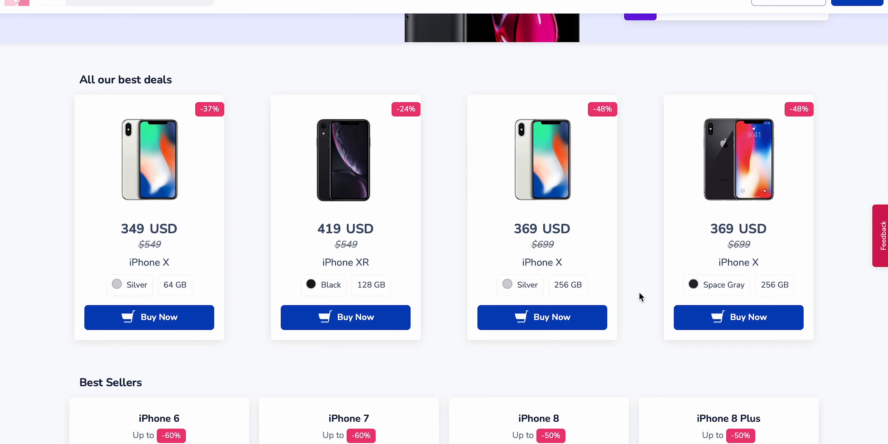
scroll("down", 3)
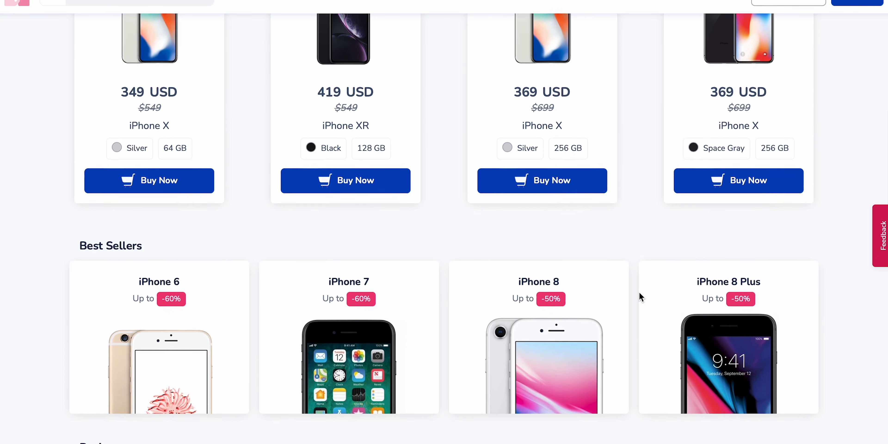
scroll("down", 3)
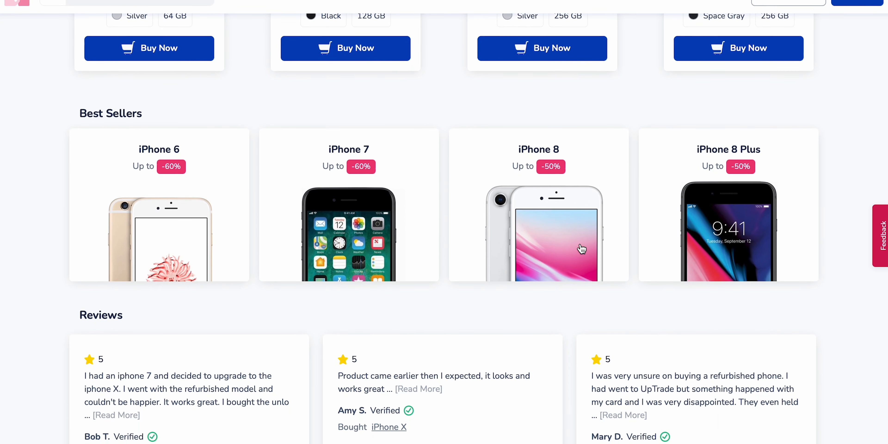
left_click(581, 249)
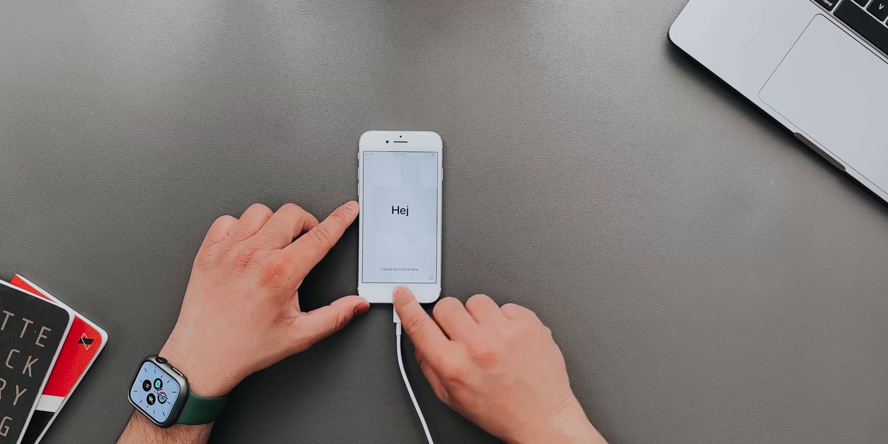
Begin setup from the Hej screen and choose 'Set Up Touch ID Later'.
left_click(399, 295)
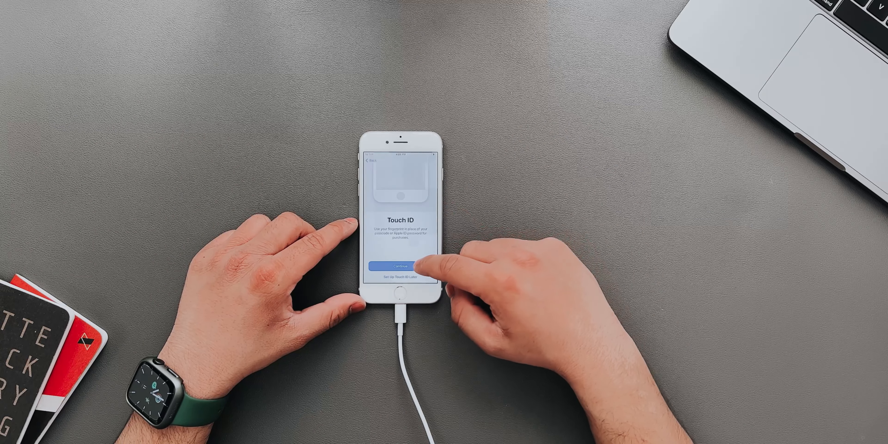
left_click(400, 276)
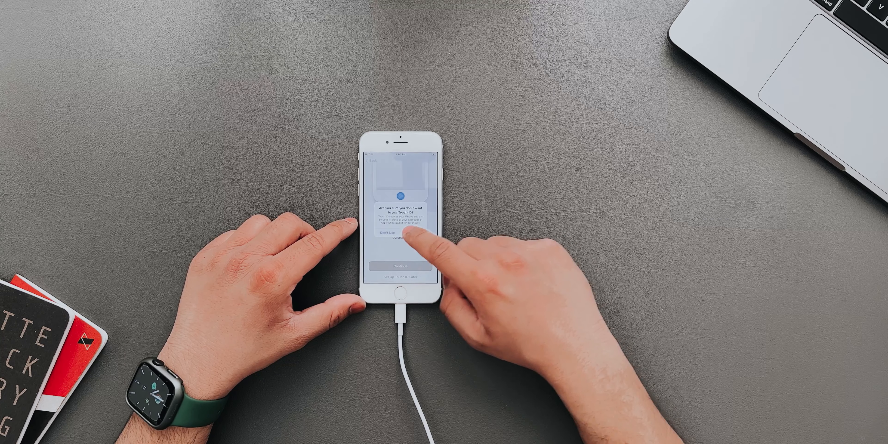